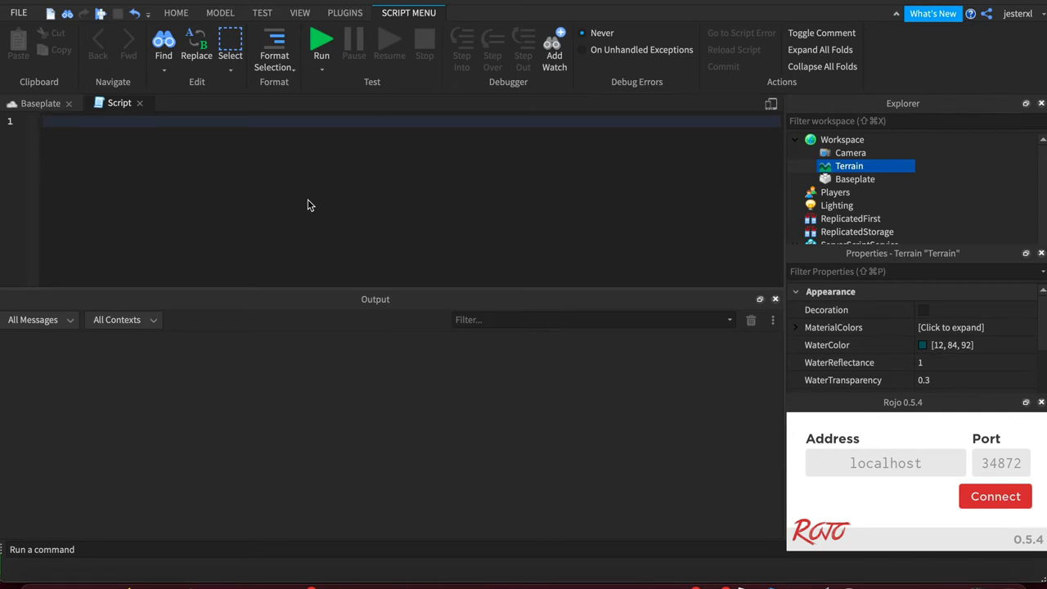
# - Define inventory = {"Sword", "Cow Plushie", "Cup of Coffee"} on line 1
pyautogui.write('inventory = {')
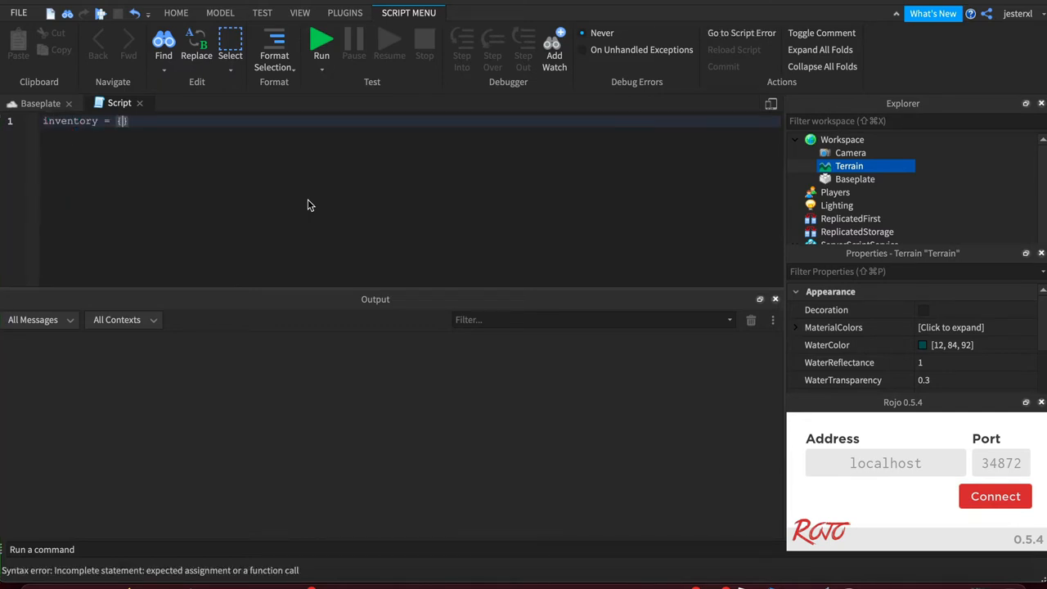
pyautogui.write('"Sword"')
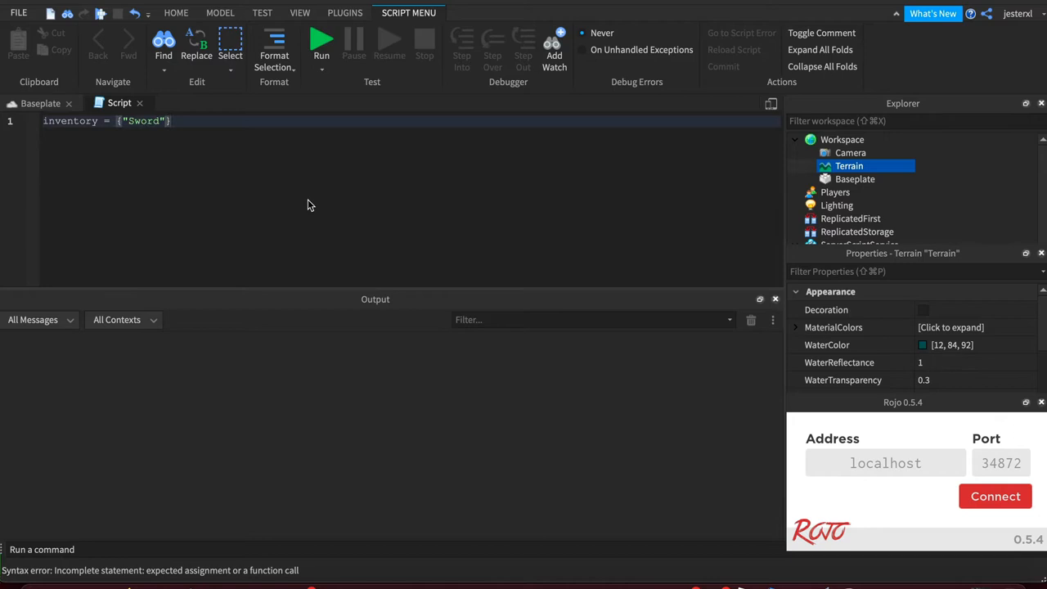
pyautogui.write(', "Cow Plushi"')
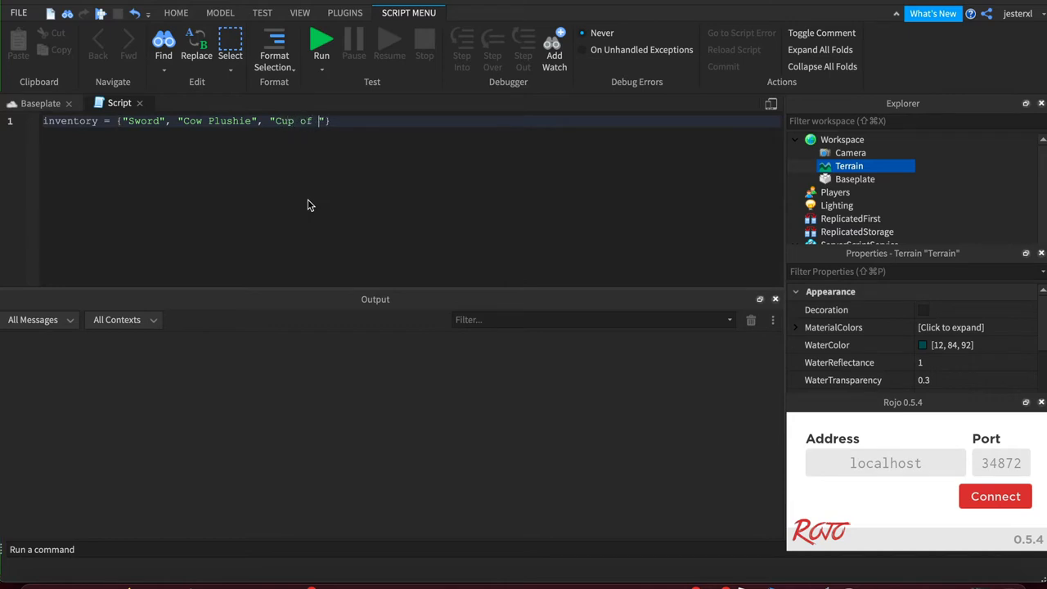
pyautogui.write('Coffee')
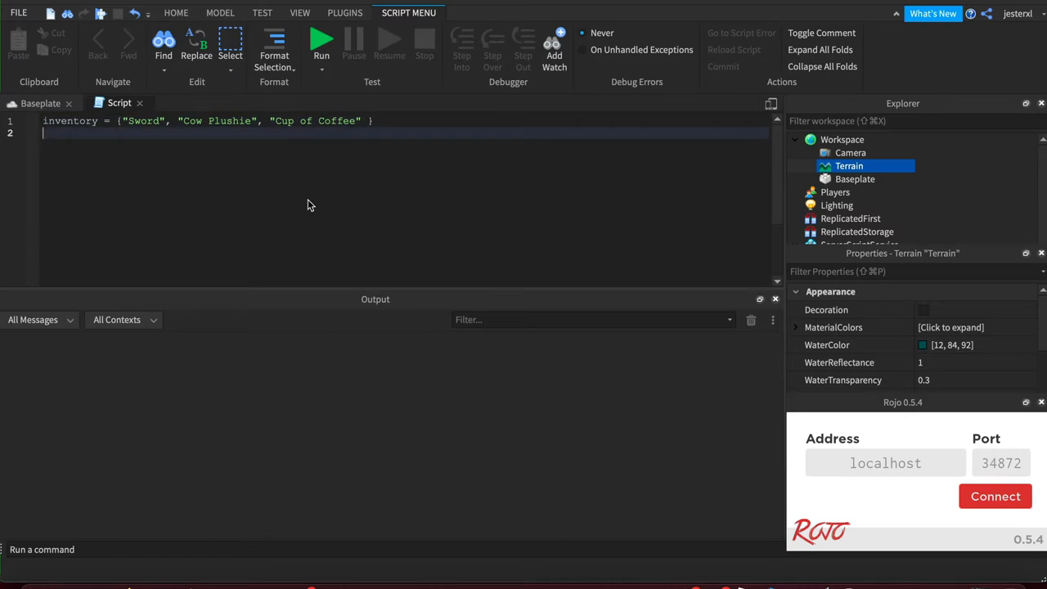
# - Add print(inventory) and run the place so all three items appear in Output
pyautogui.write('print(')
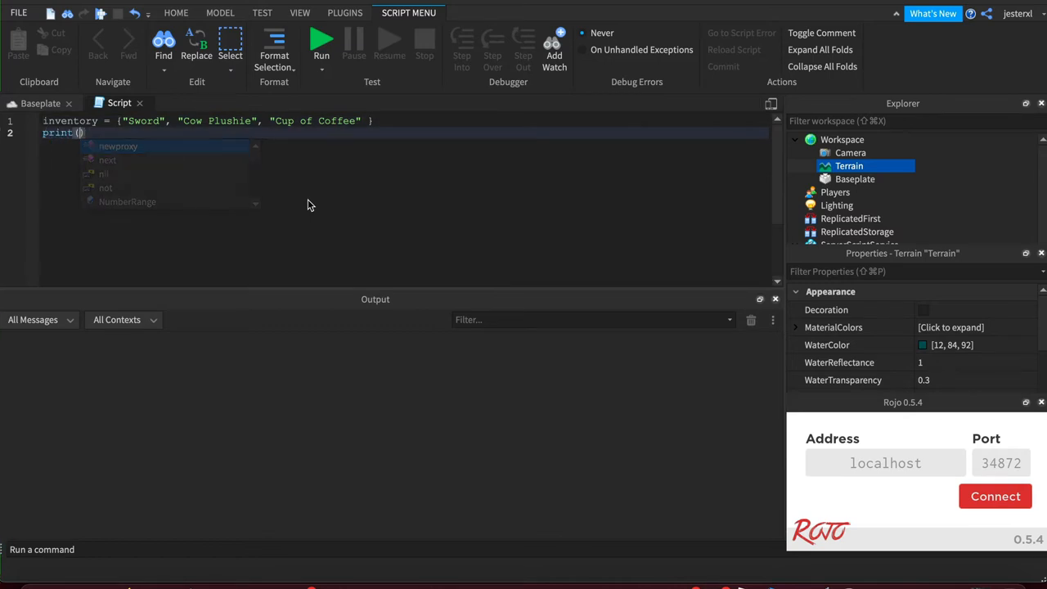
pyautogui.write('inventory')
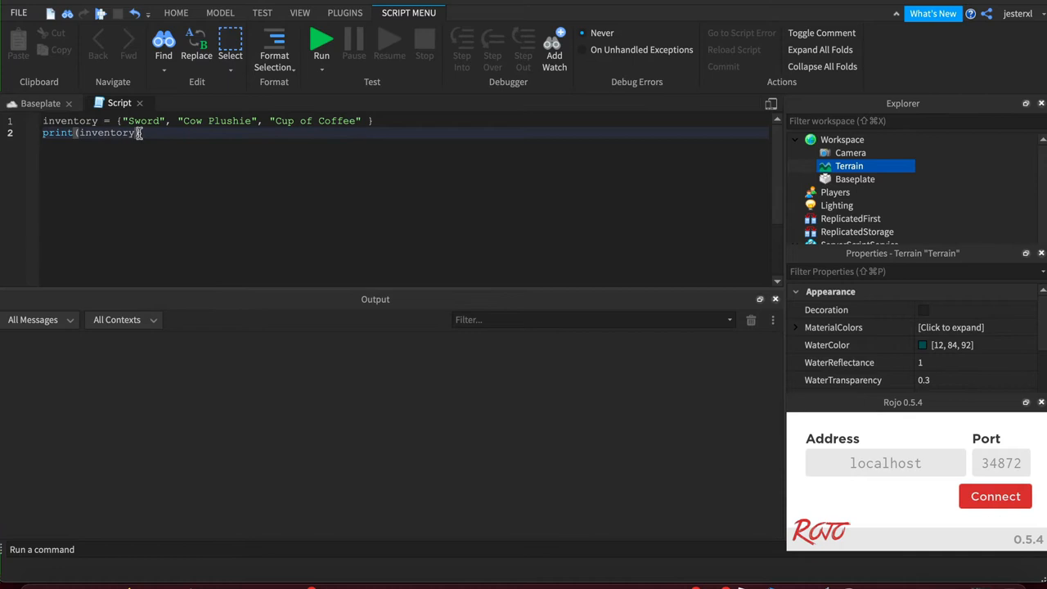
pyautogui.doubleClick(143, 121)
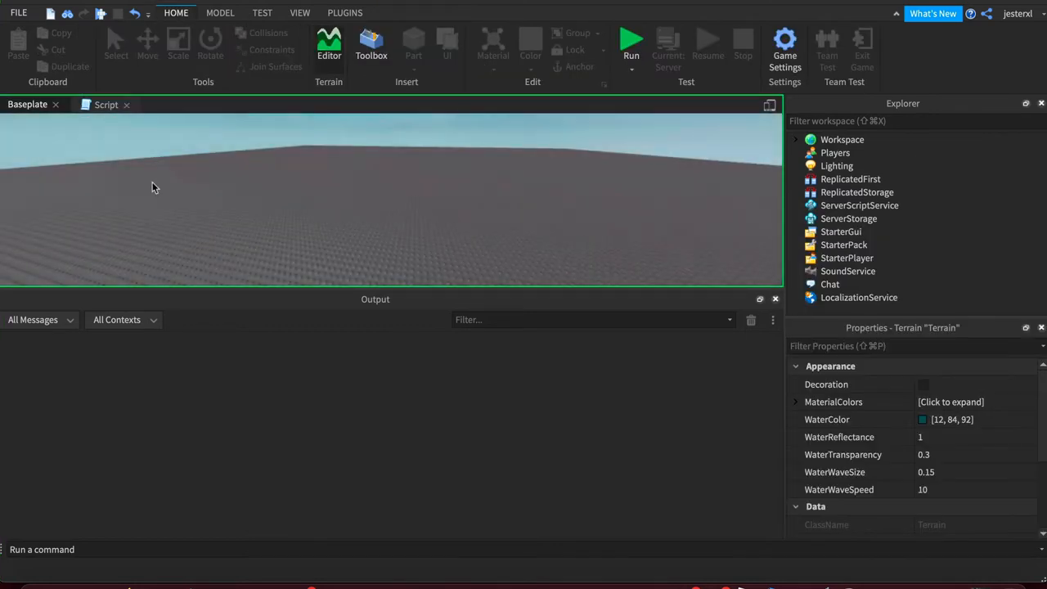
pyautogui.click(632, 41)
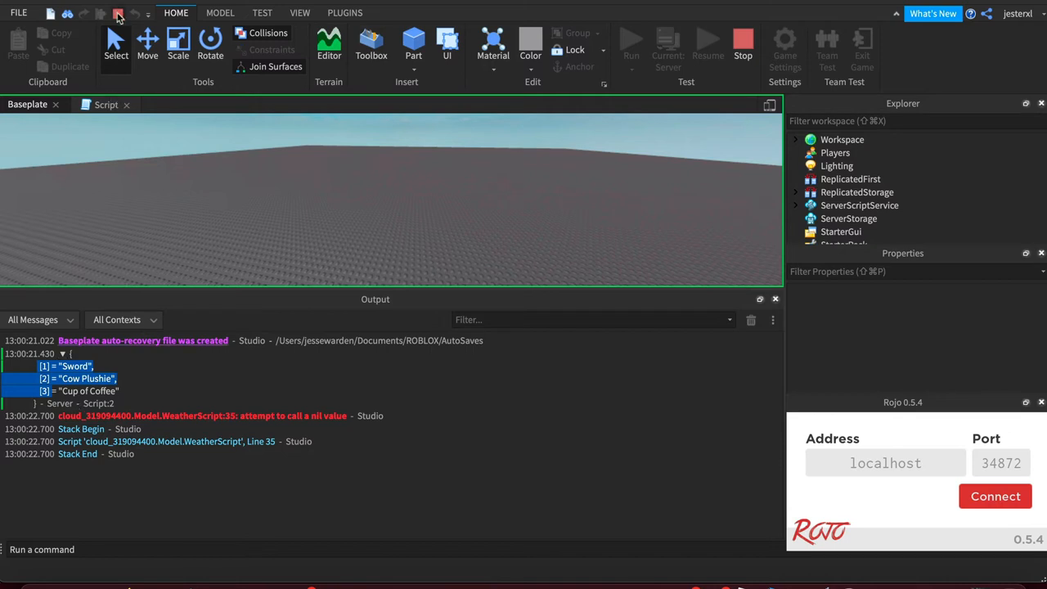
# - Stop the test, change the print to inventory[1] and run it to output Sword
pyautogui.click(104, 104)
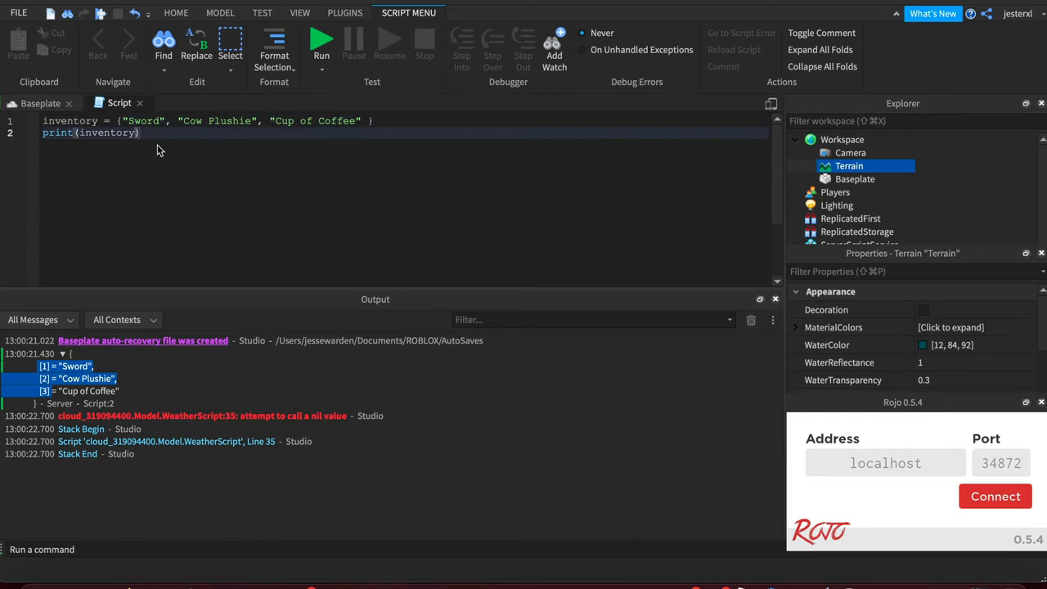
pyautogui.write('[1]')
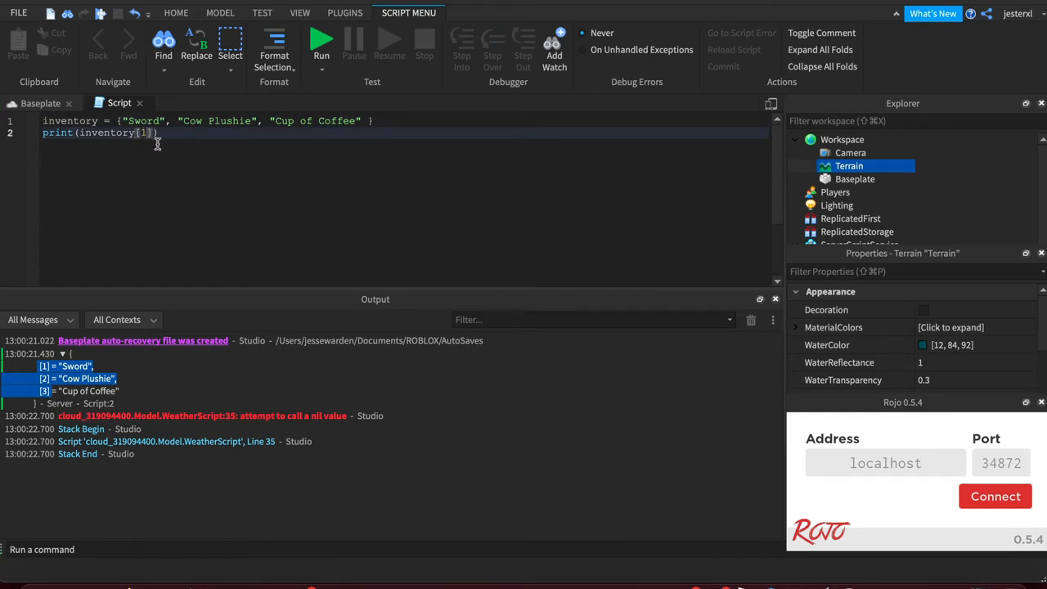
pyautogui.write("'name'")
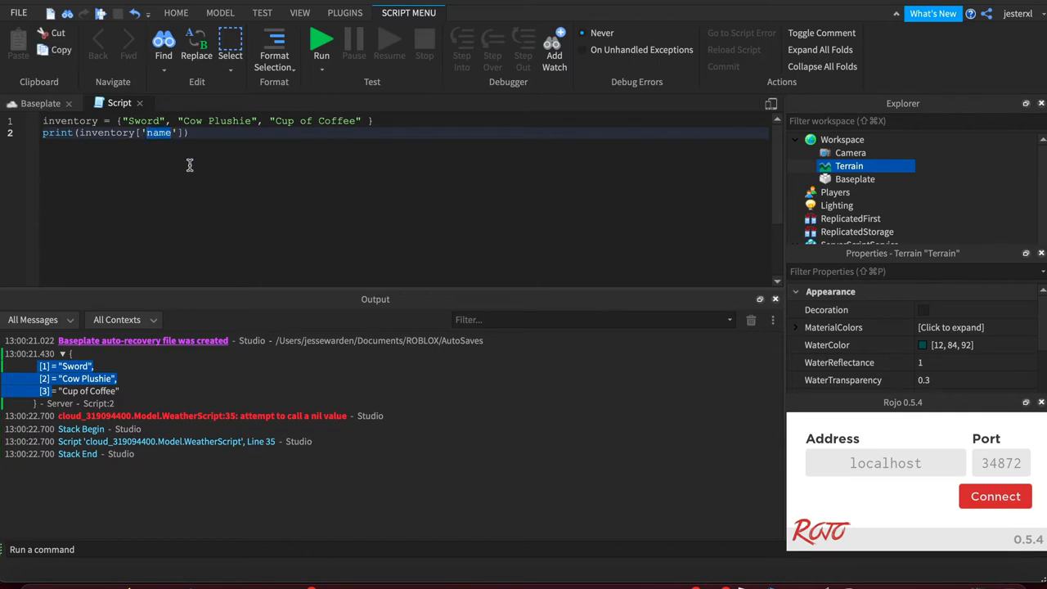
pyautogui.write('health')
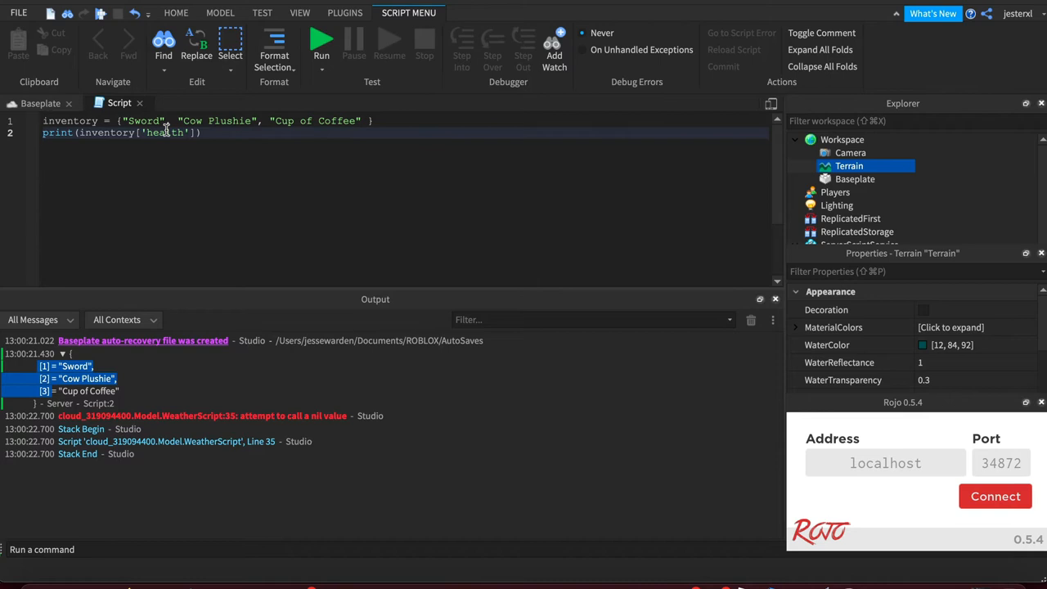
pyautogui.press('BackSpace')
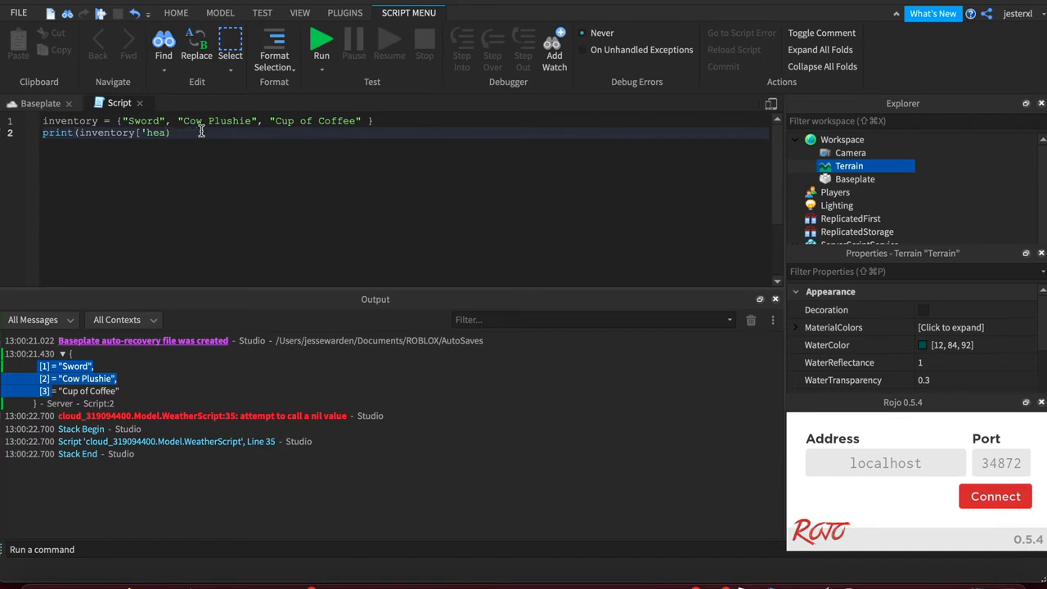
pyautogui.write('.health)')
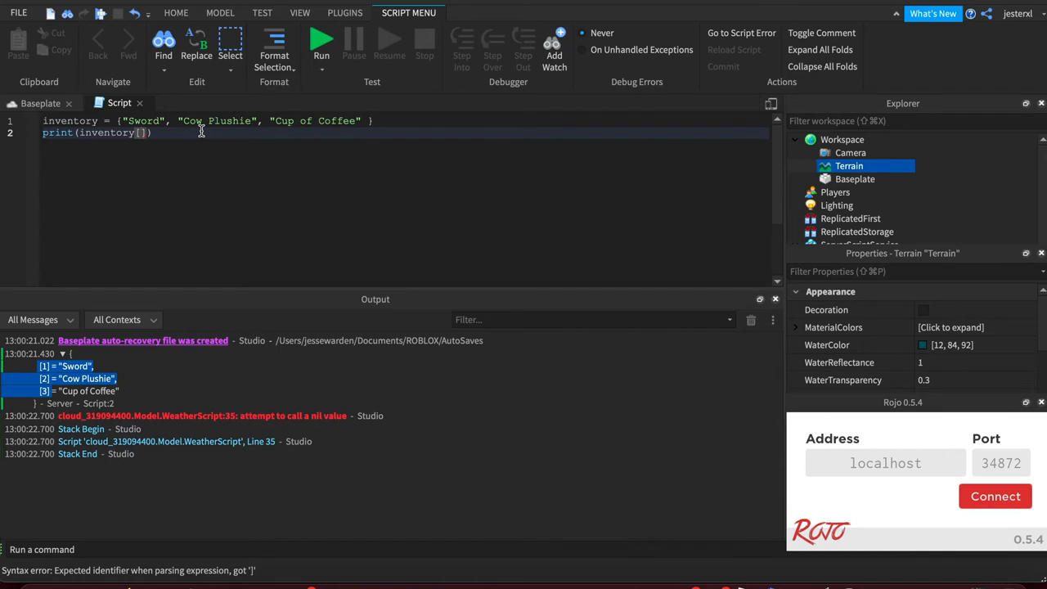
pyautogui.write('1')
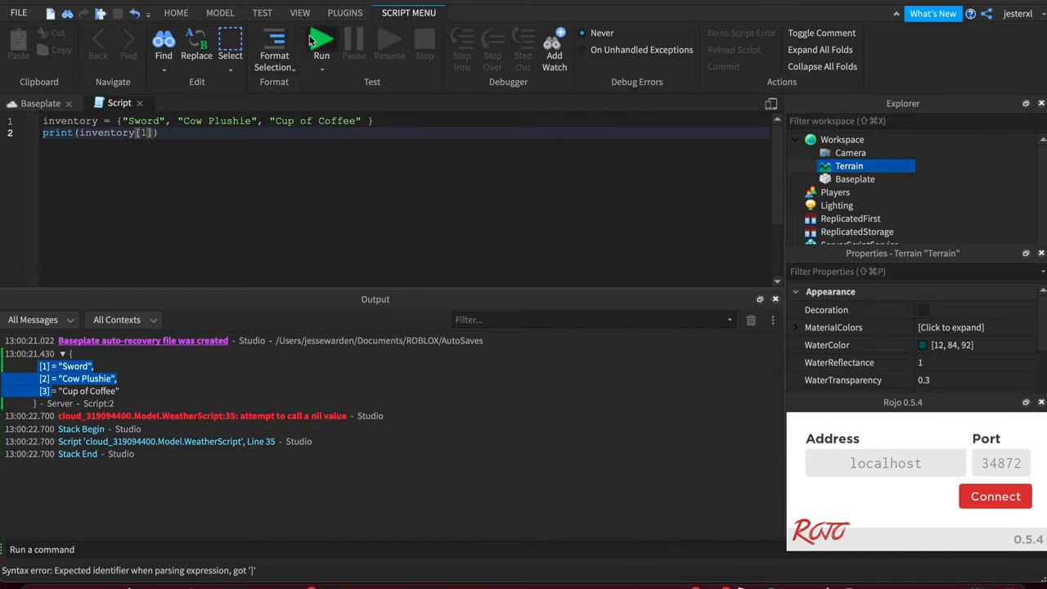
pyautogui.click(320, 42)
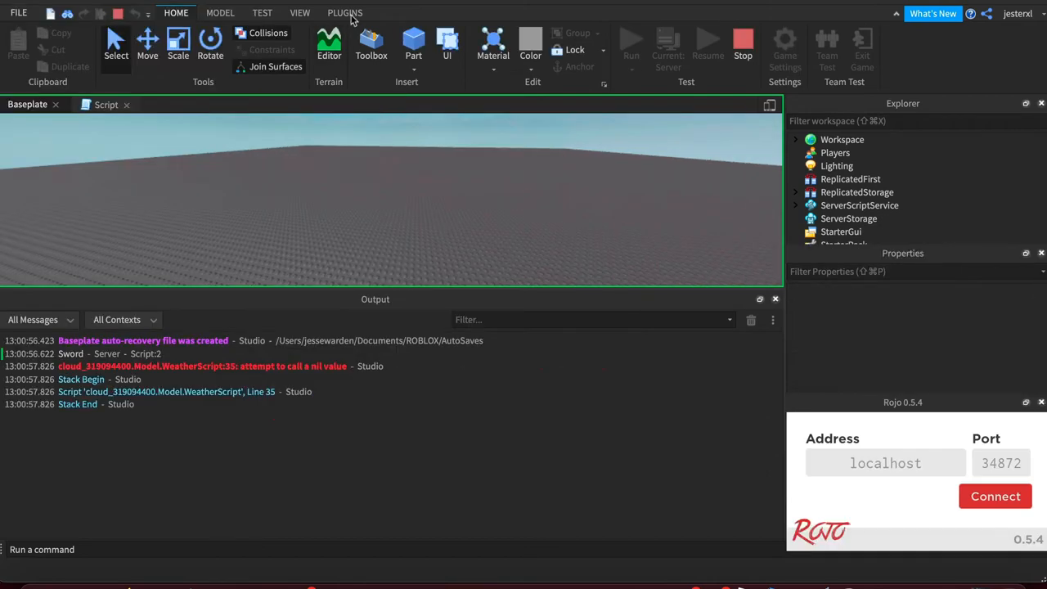
# - Change the index to 3 and run again so Output shows Cup of Coffee, then stop
pyautogui.click(120, 104)
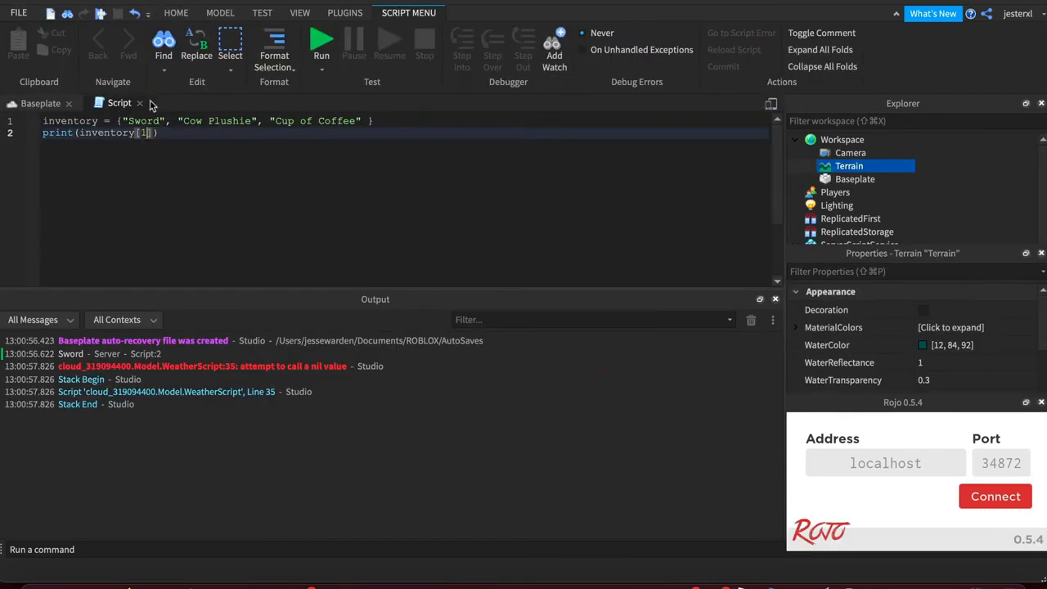
pyautogui.write('3')
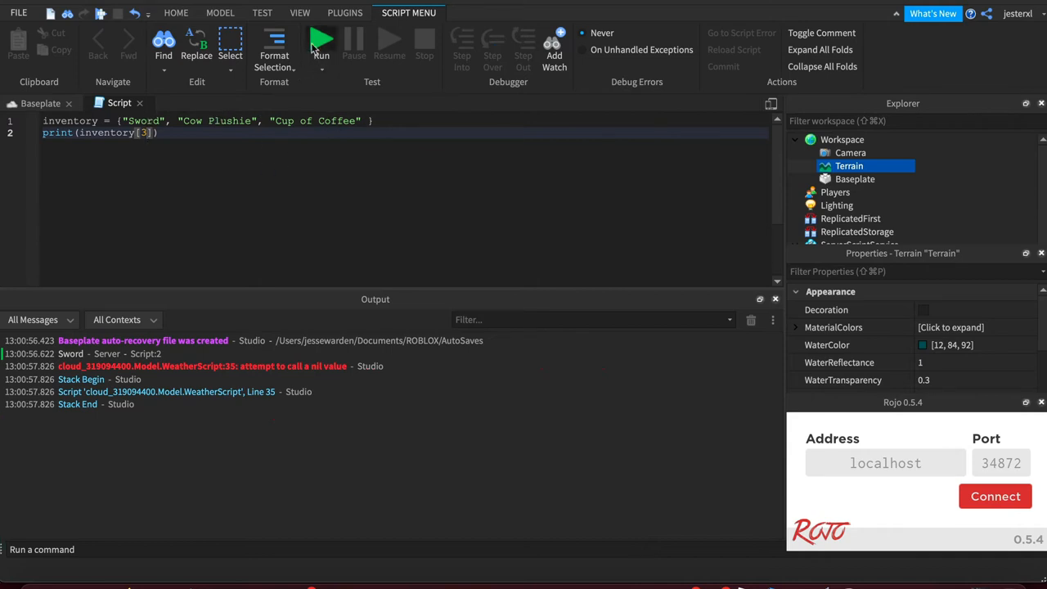
pyautogui.click(320, 43)
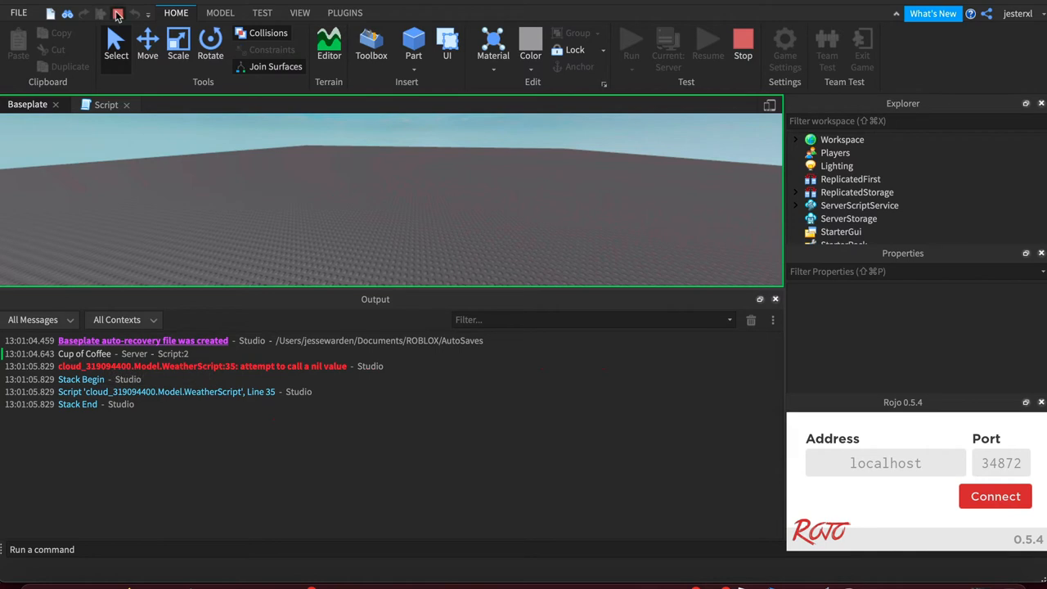
pyautogui.click(104, 105)
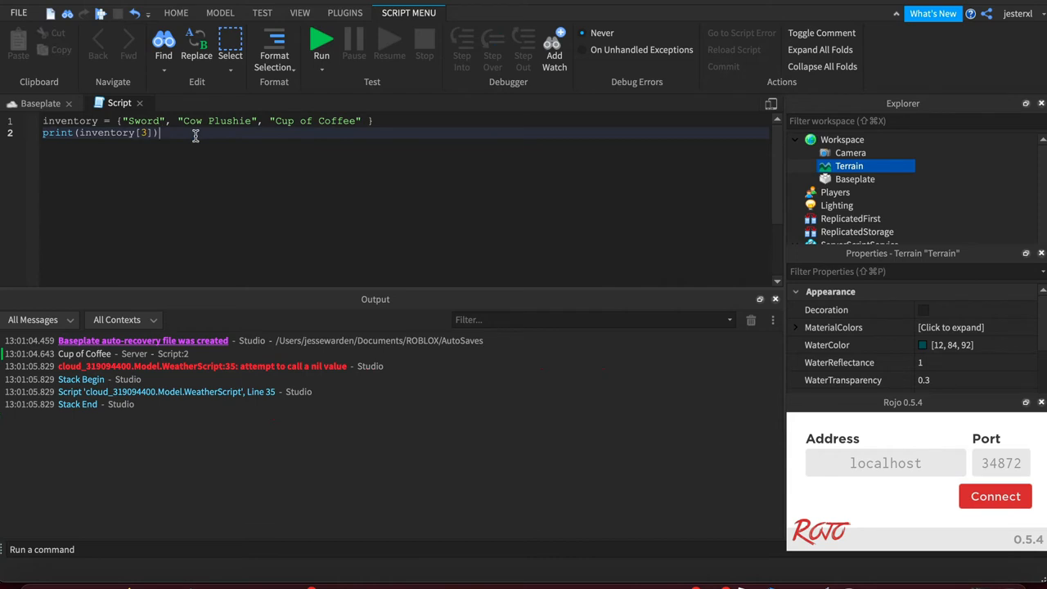
# - Change line 2 to print(#inventory), run to see 3, and select the trailing nil entry
pyautogui.press('BackSpace')
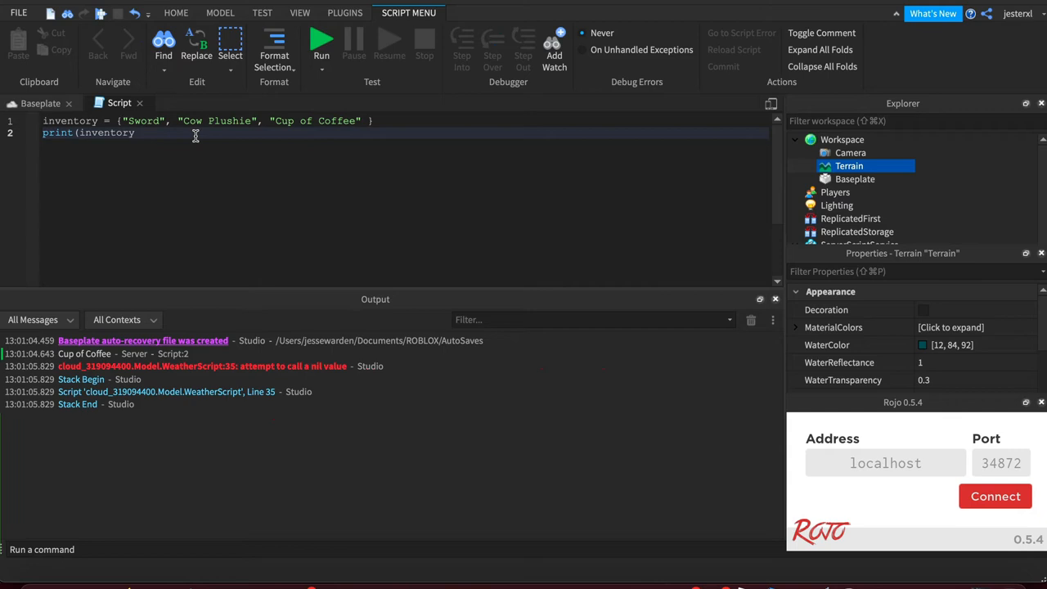
pyautogui.write('#')
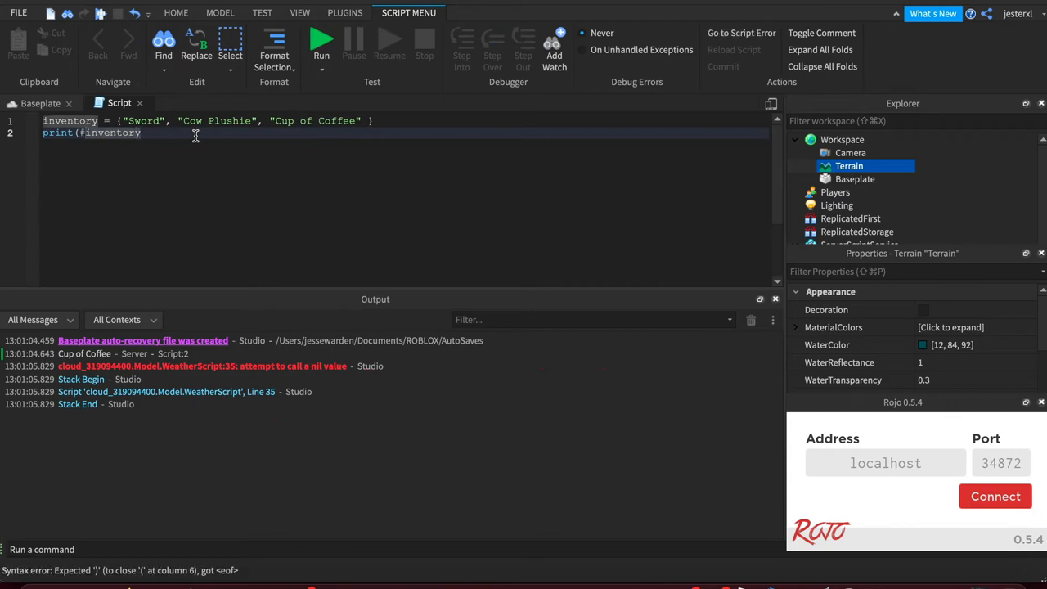
pyautogui.write(')')
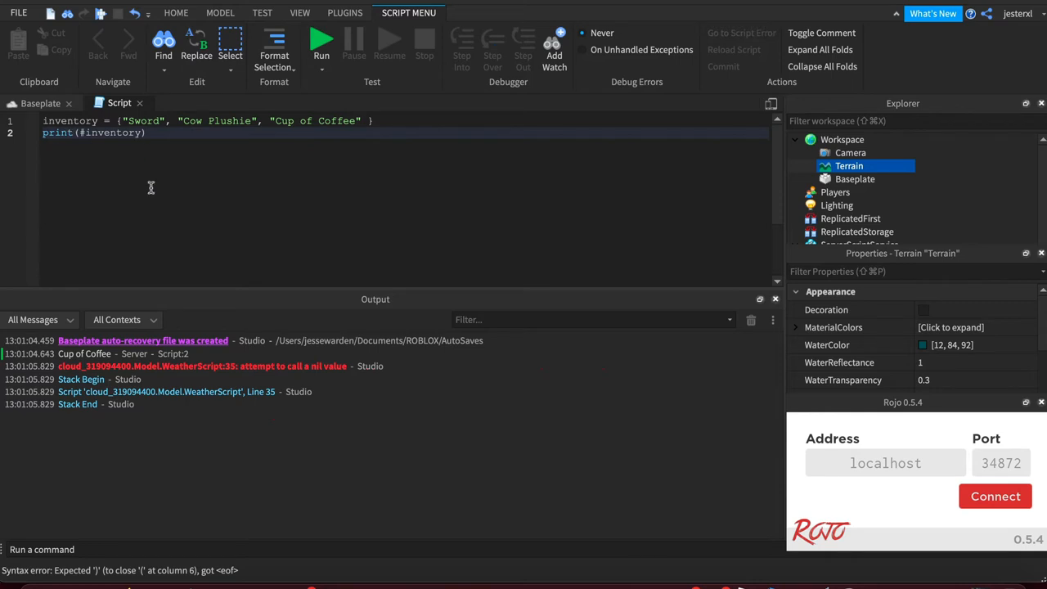
pyautogui.click(176, 13)
pyautogui.write(', nil')
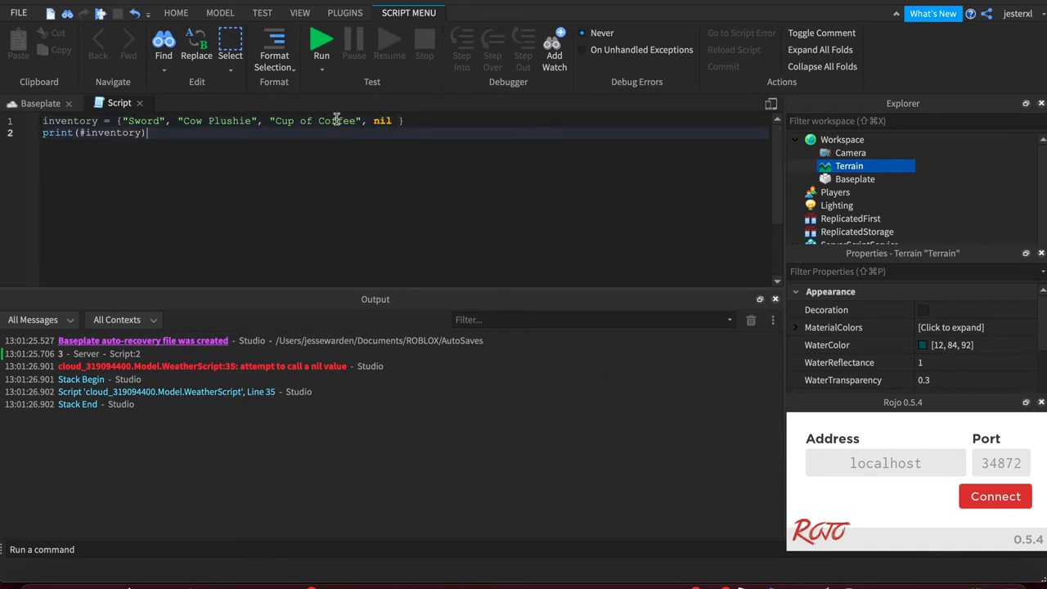
pyautogui.doubleClick(383, 122)
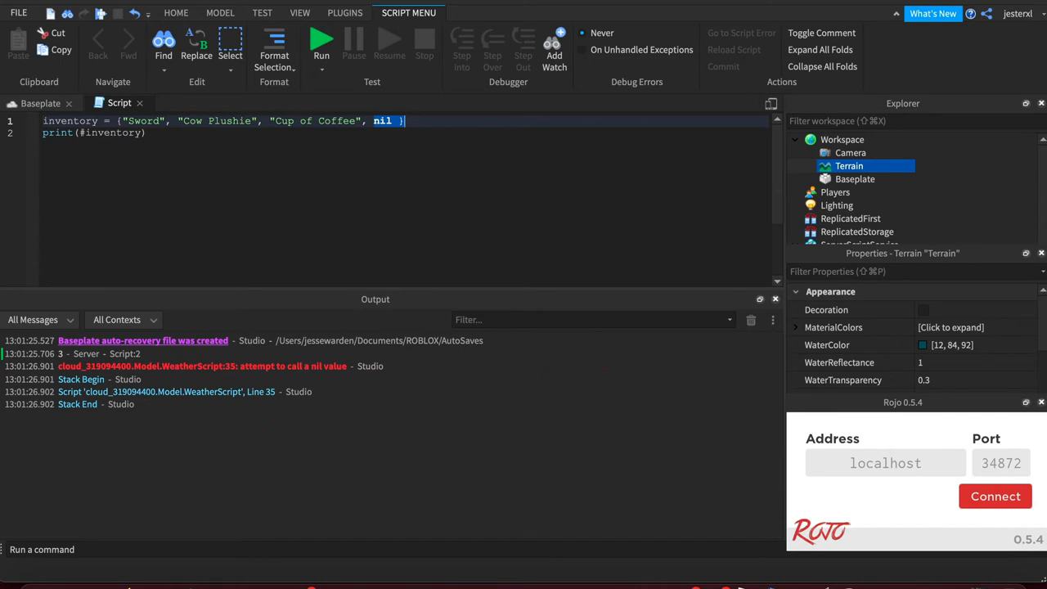
pyautogui.moveTo(340, 19)
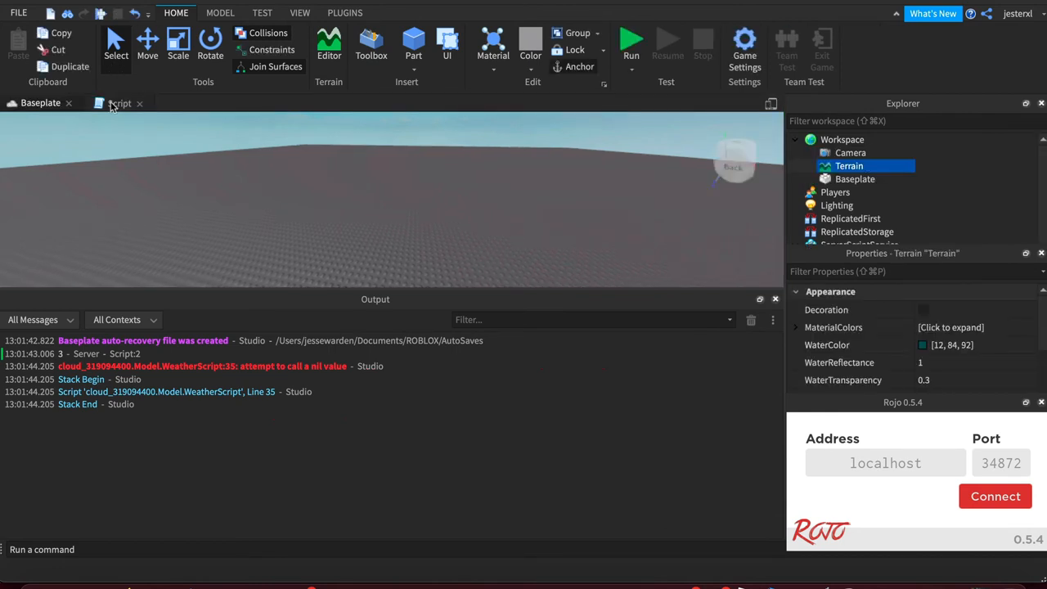
# - Print inventory[4] to get nil in Output, then restore the trailing nil and test again
pyautogui.click(118, 102)
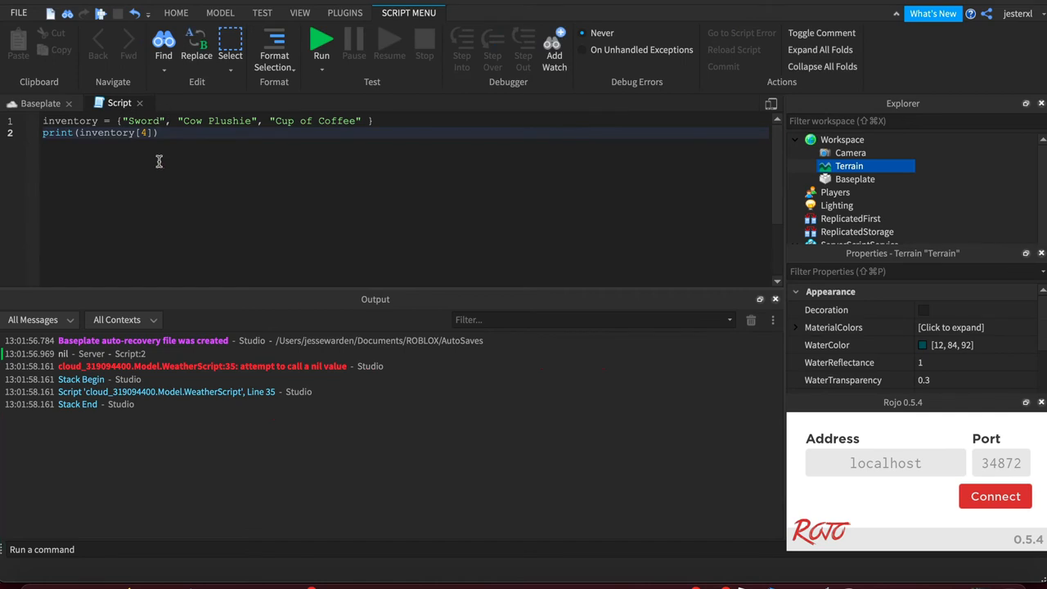
pyautogui.moveTo(184, 131)
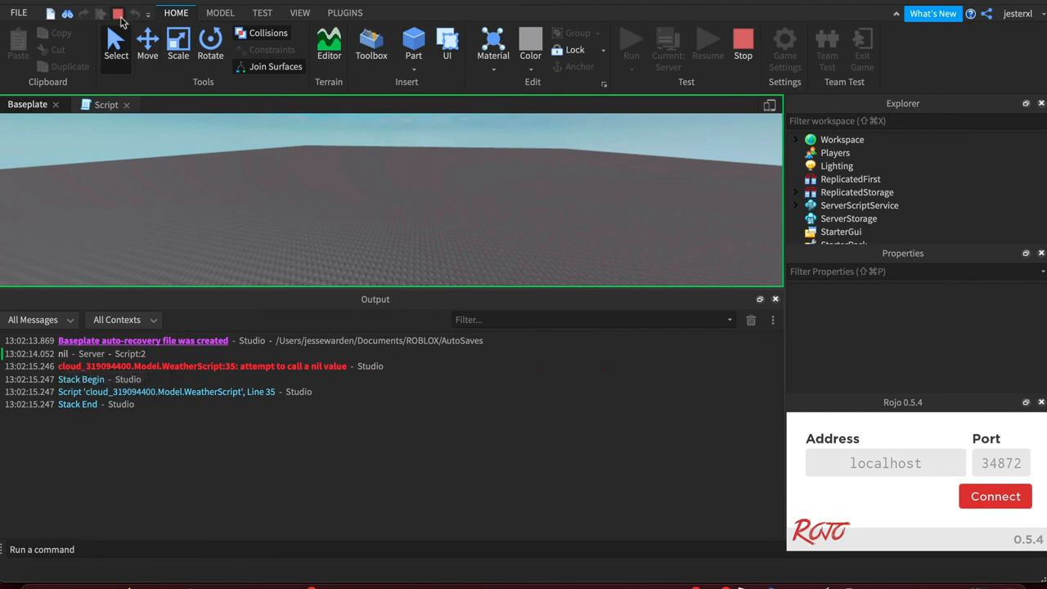
pyautogui.click(104, 105)
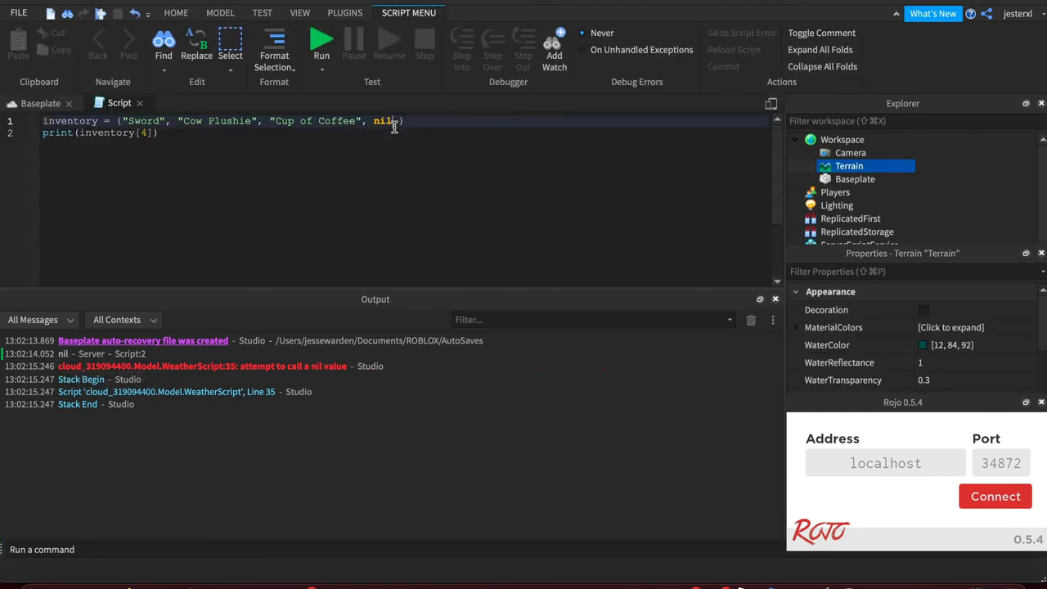
pyautogui.press('Backspace')
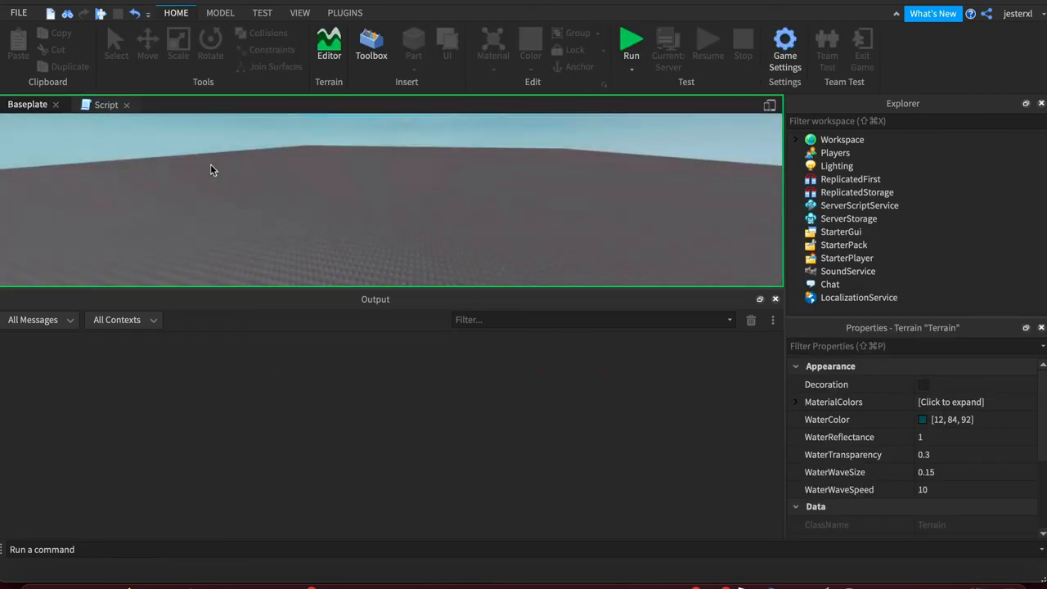
pyautogui.click(631, 41)
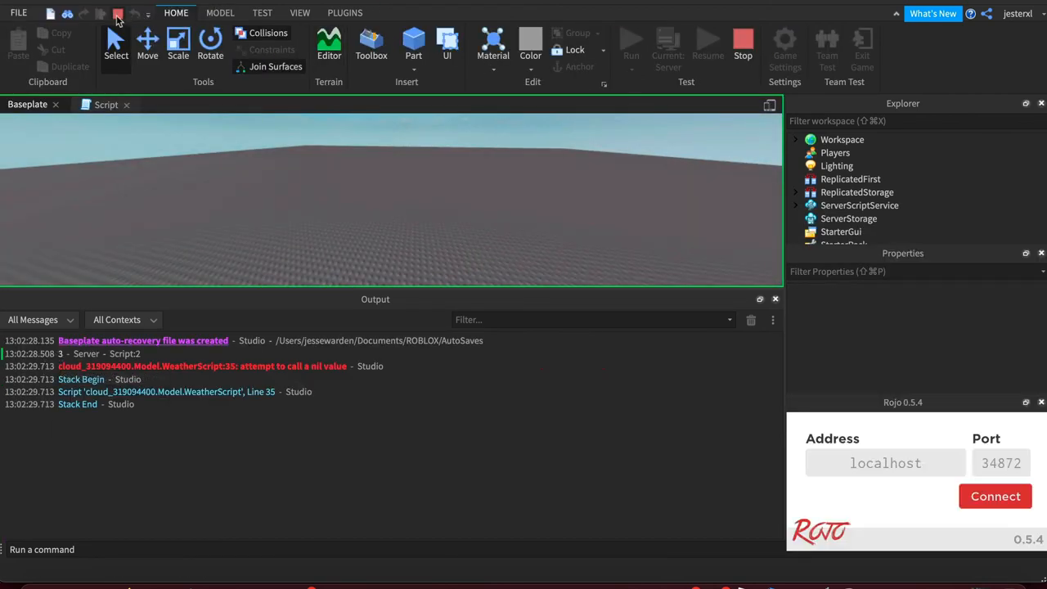
# - Add "Shield" after nil so the count prints 5, then select nil to replace it with a string
pyautogui.click(104, 105)
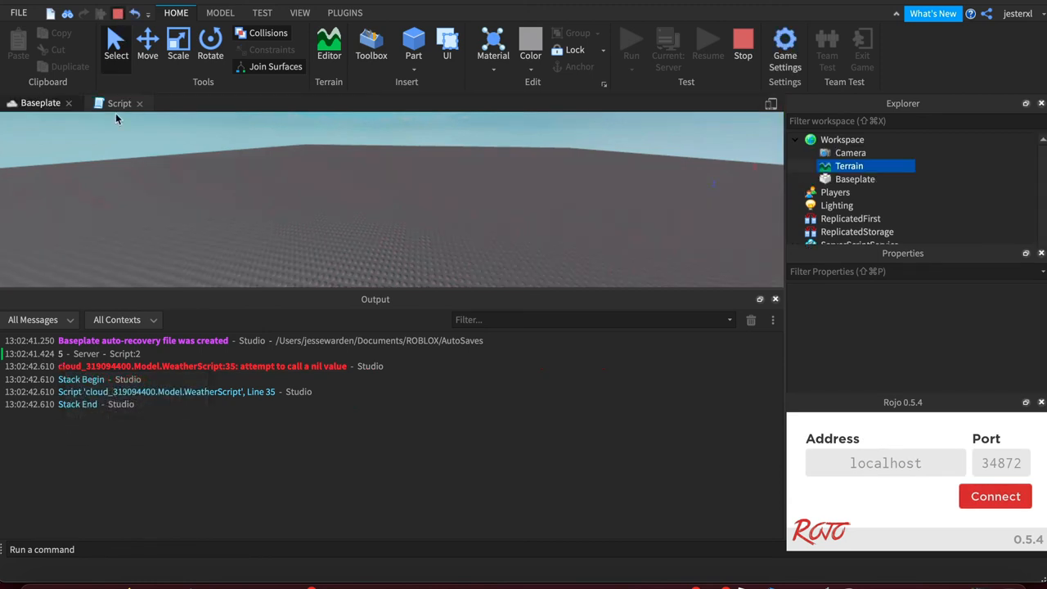
pyautogui.click(118, 102)
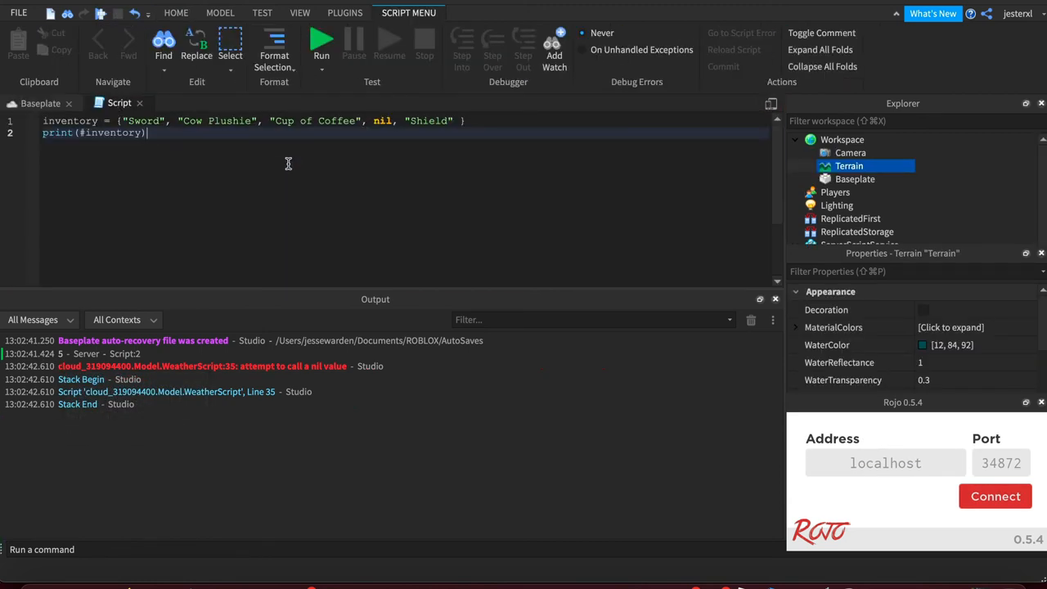
pyautogui.doubleClick(383, 121)
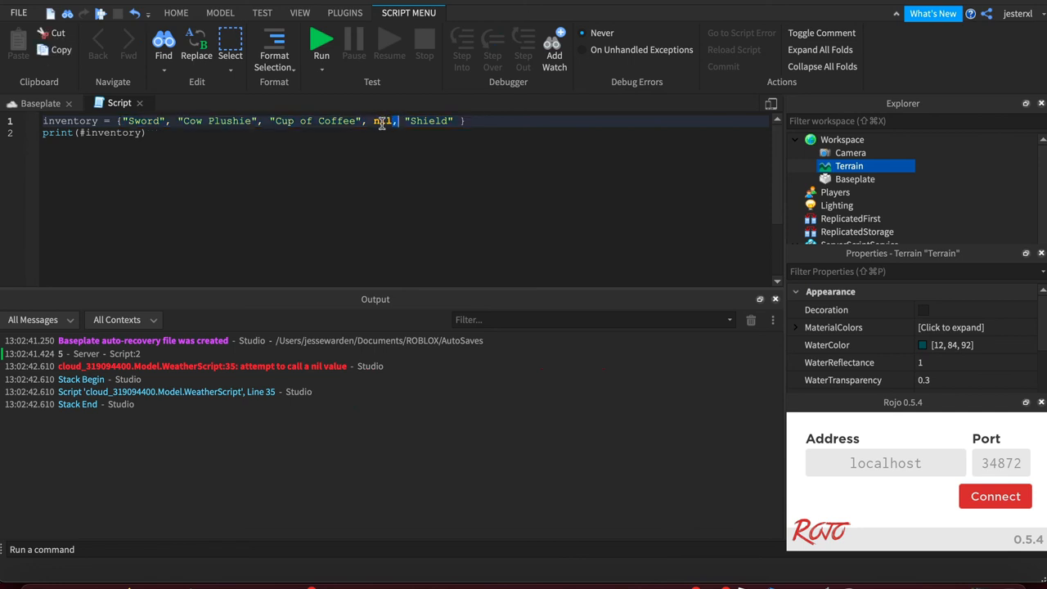
pyautogui.doubleClick(383, 121)
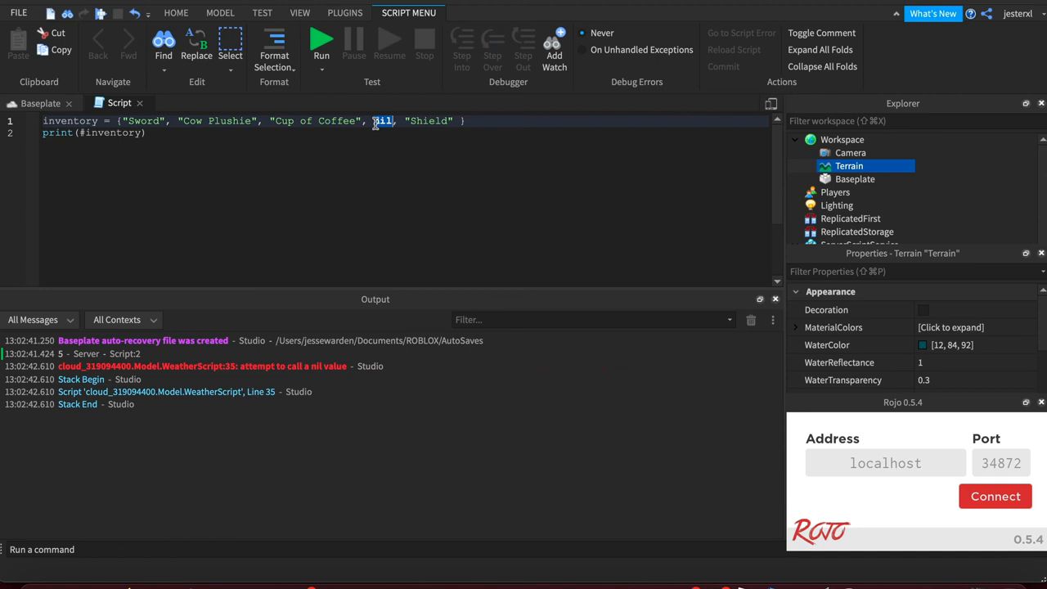
pyautogui.write('E"')
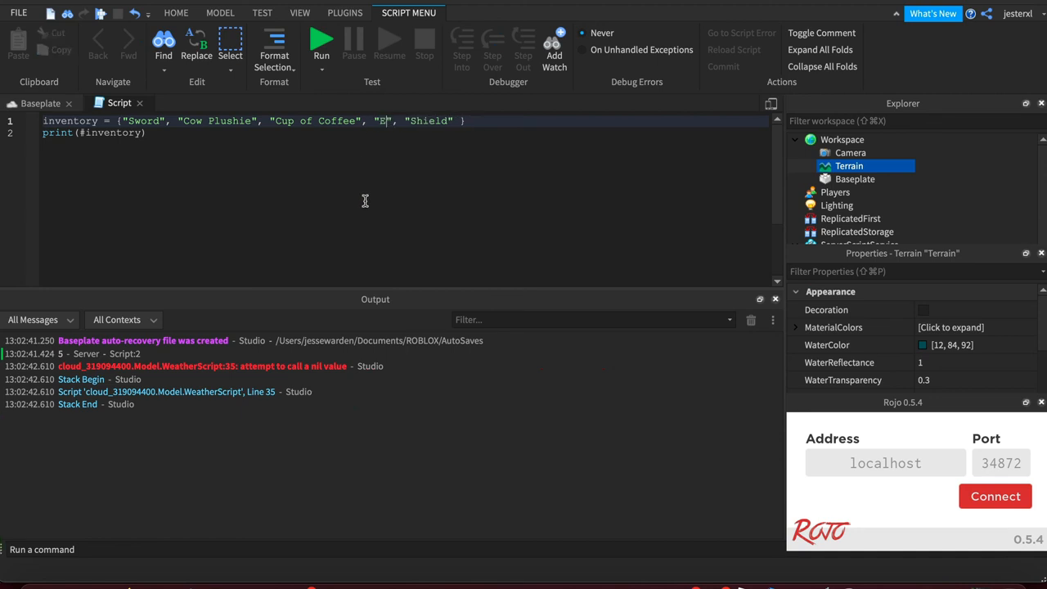
# - Finish typing "Nothing" as the fourth entry, keeping print(#inventory) below
pyautogui.write('othing')
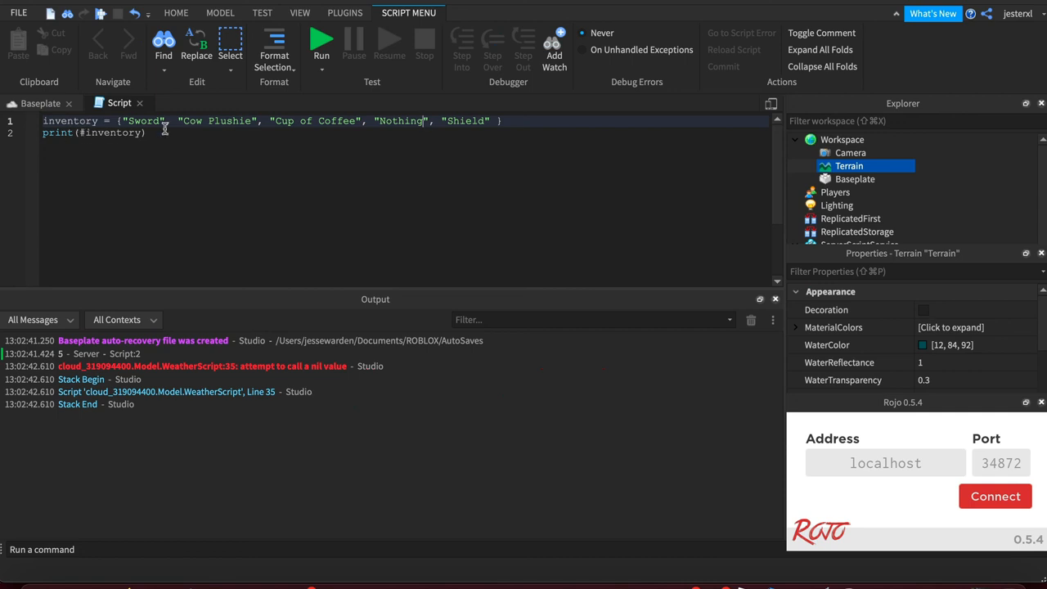
pyautogui.moveTo(170, 140)
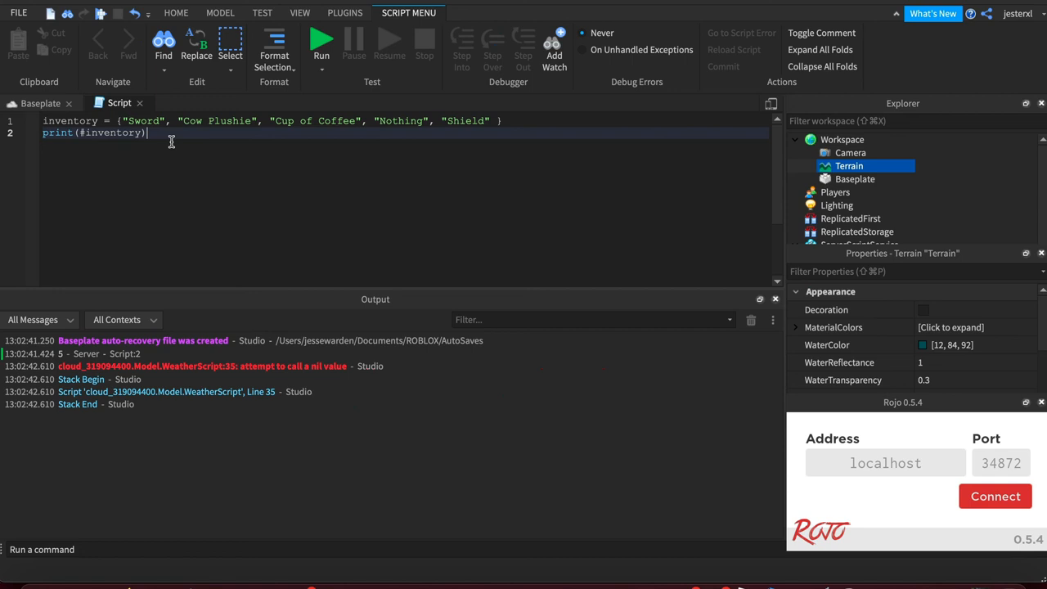
pyautogui.moveTo(121, 150)
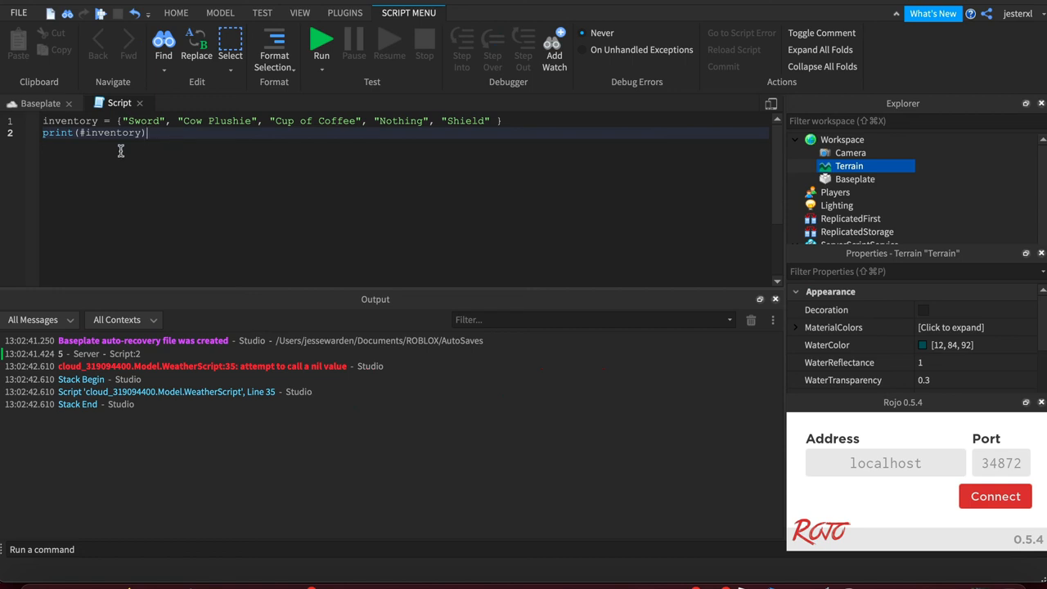
pyautogui.moveTo(315, 126)
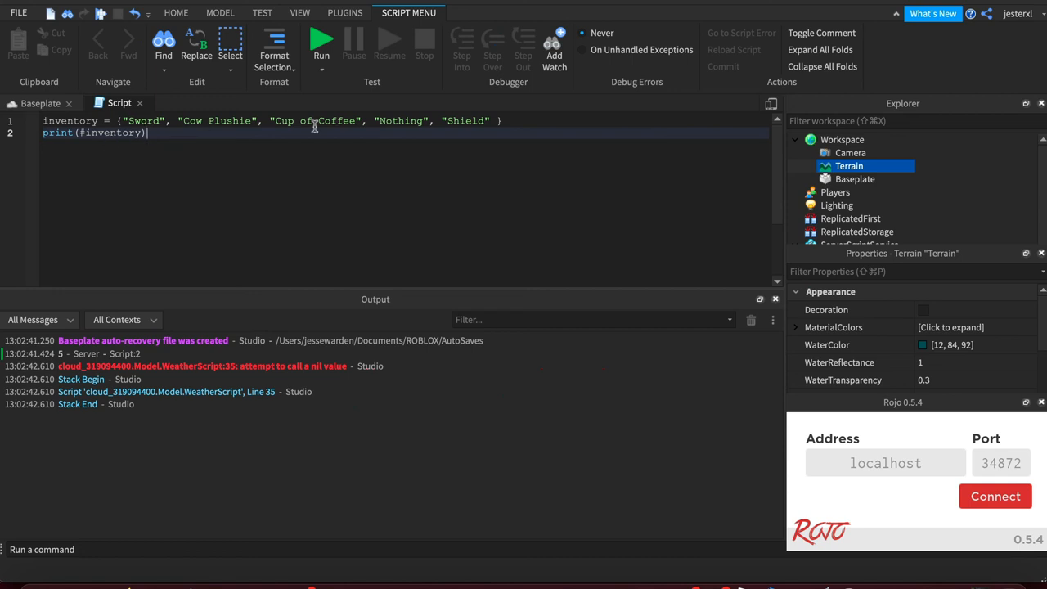
pyautogui.moveTo(663, 43)
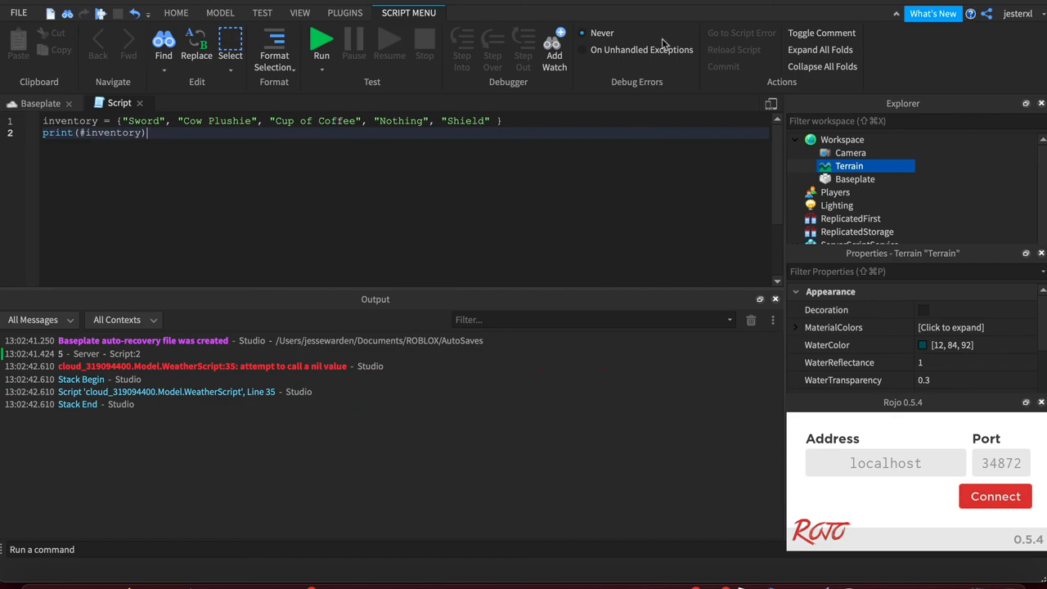